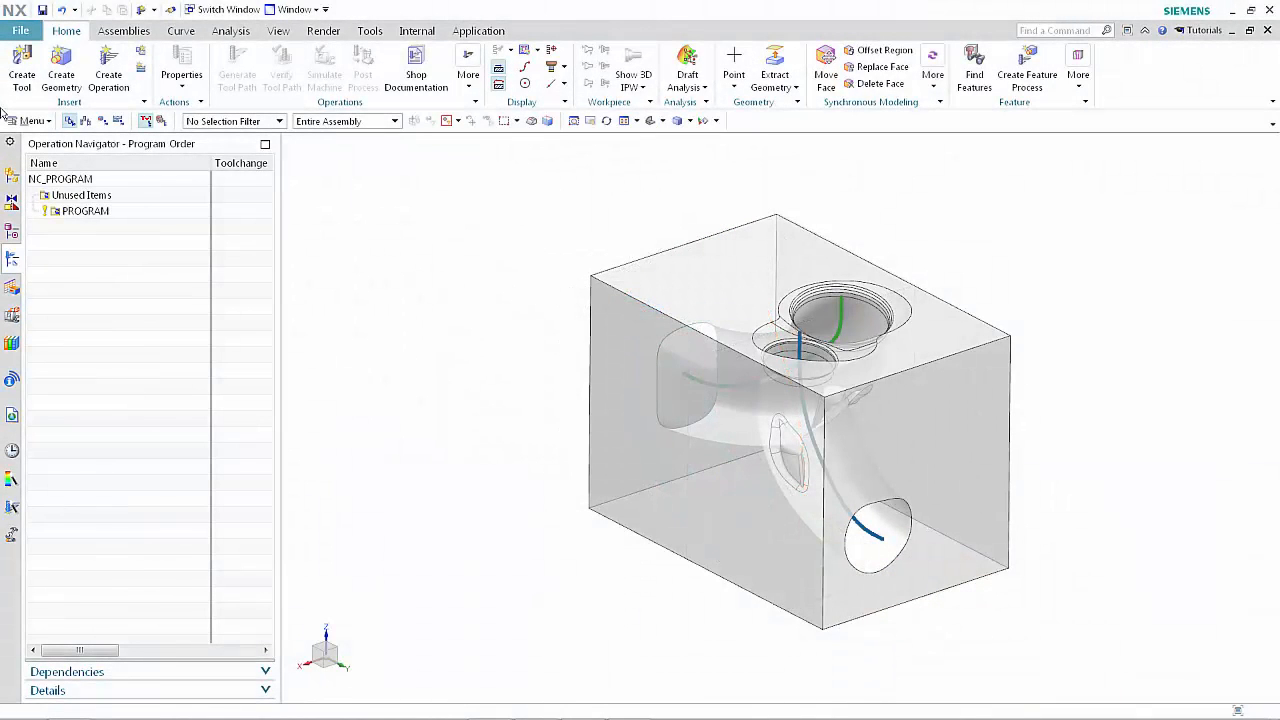
{"action": "mouse_move", "coordinate": [104, 70]}
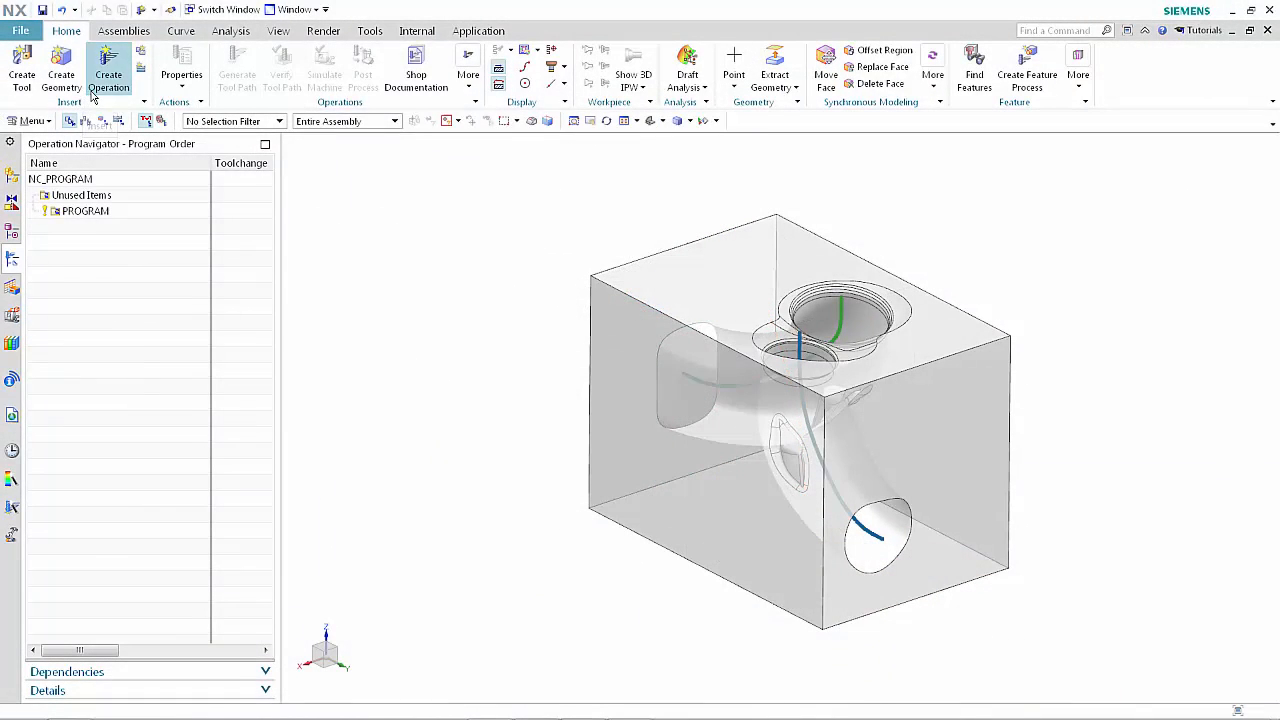
Begin a new operation via Create Operation for the mill_multi-axis Tube Finish with SPHERICAL_D20 and MILL_FINISH.
{"action": "left_click", "coordinate": [109, 70]}
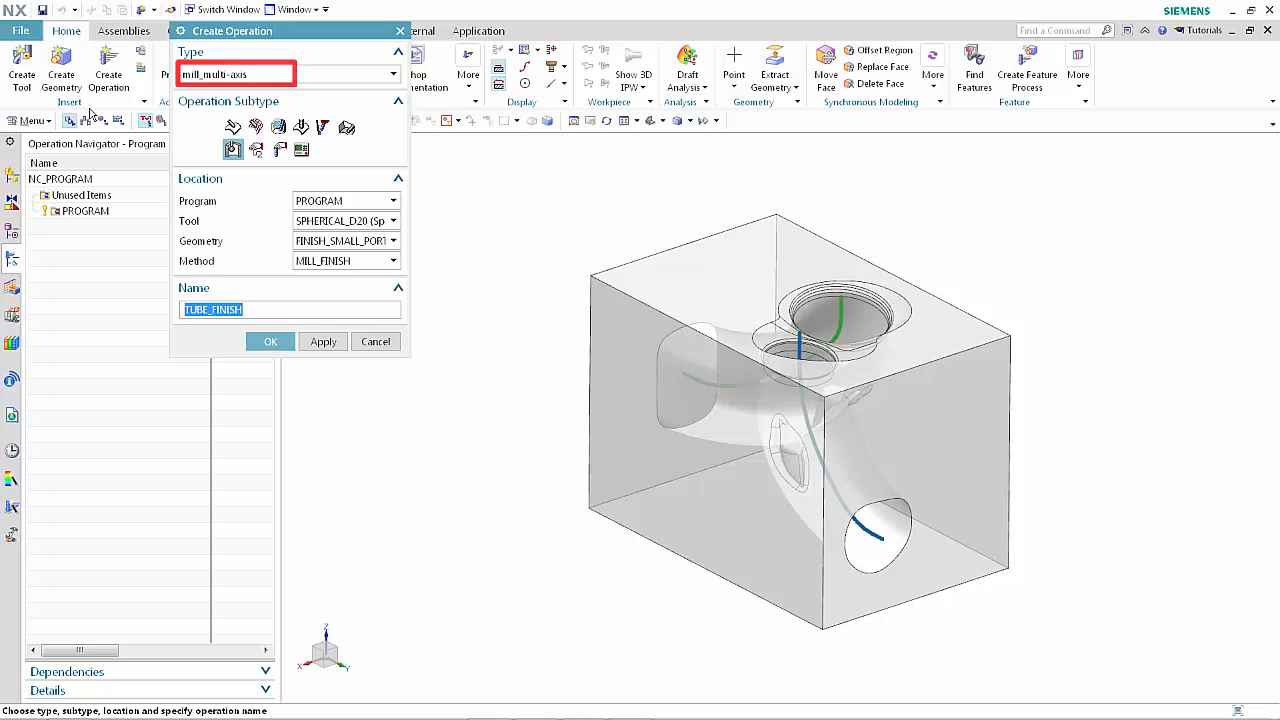
{"action": "left_click", "coordinate": [232, 149]}
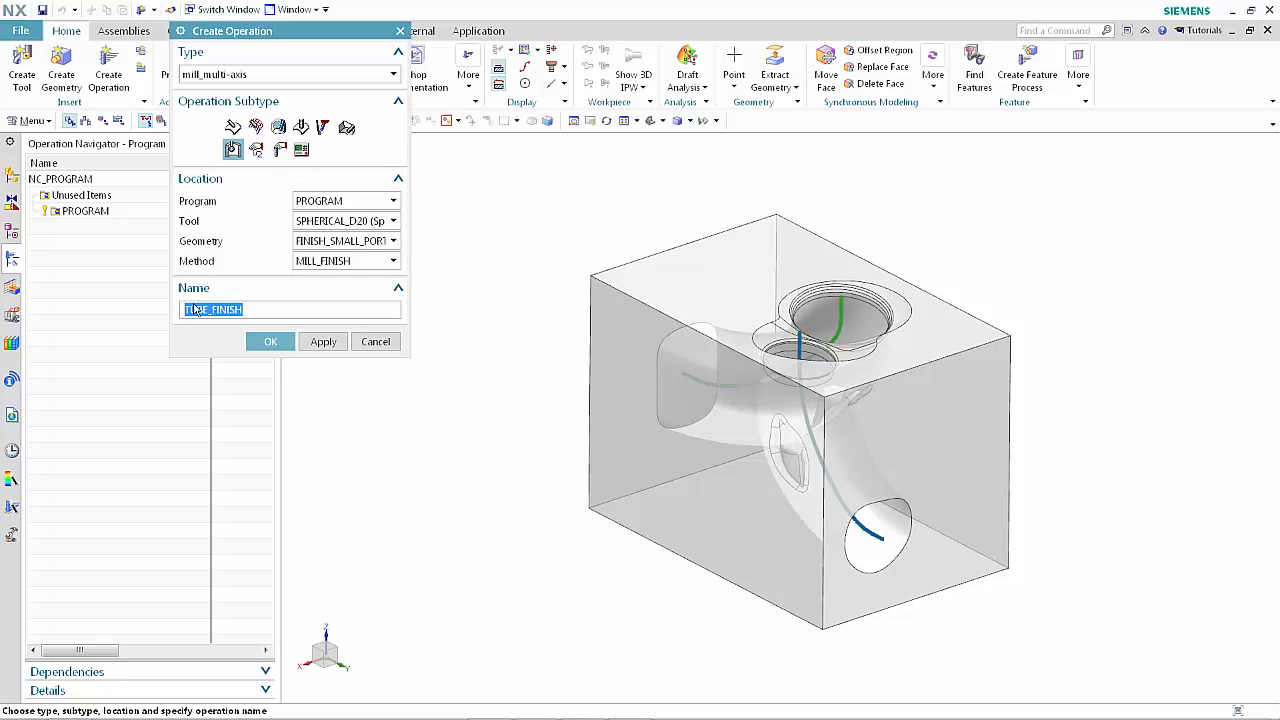
Confirm Create Operation so the TUBE_FINISH Tube Finish parameters dialog appears.
{"action": "left_click", "coordinate": [270, 341]}
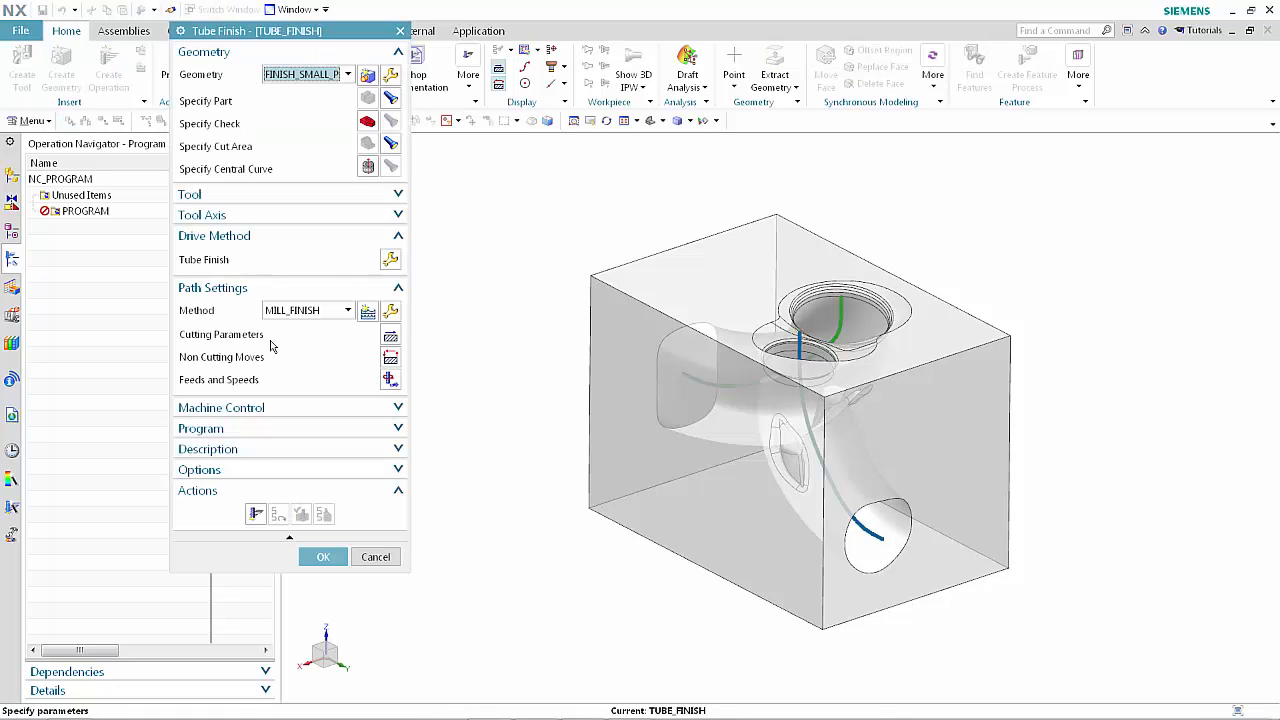
{"action": "mouse_move", "coordinate": [391, 143]}
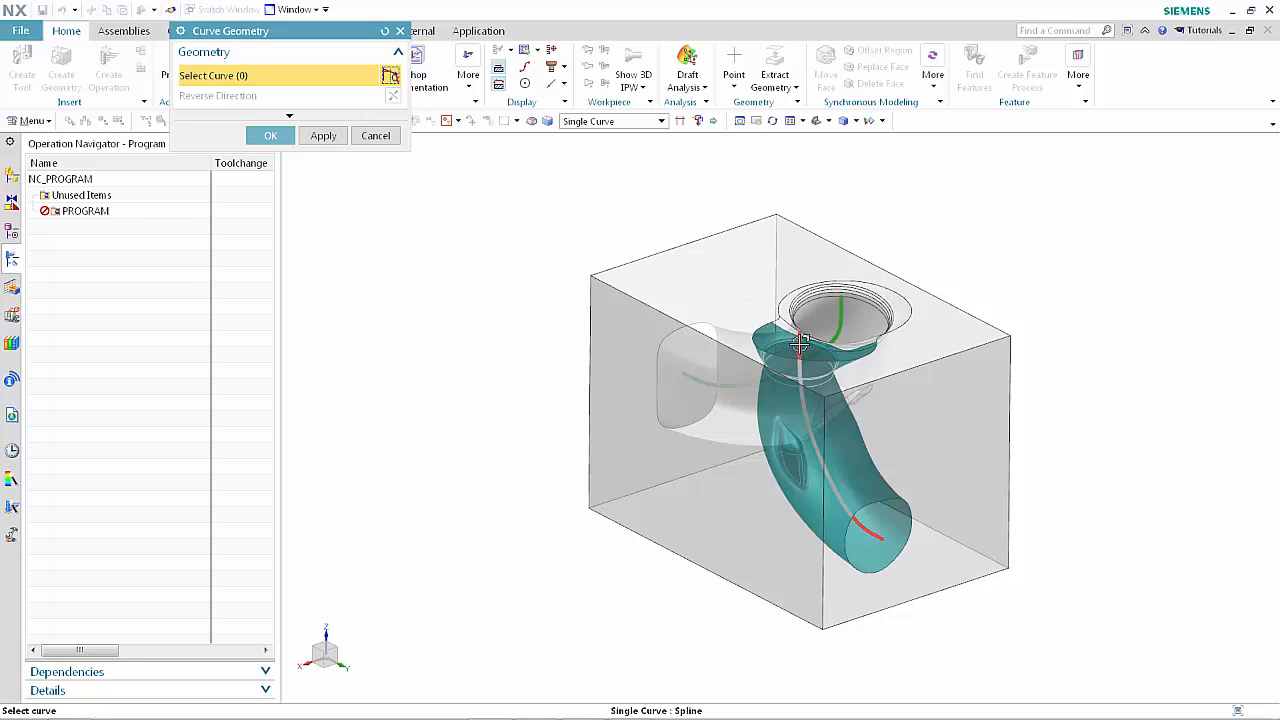
Select the spline inside the small port as the central curve and confirm.
{"action": "left_click", "coordinate": [800, 345]}
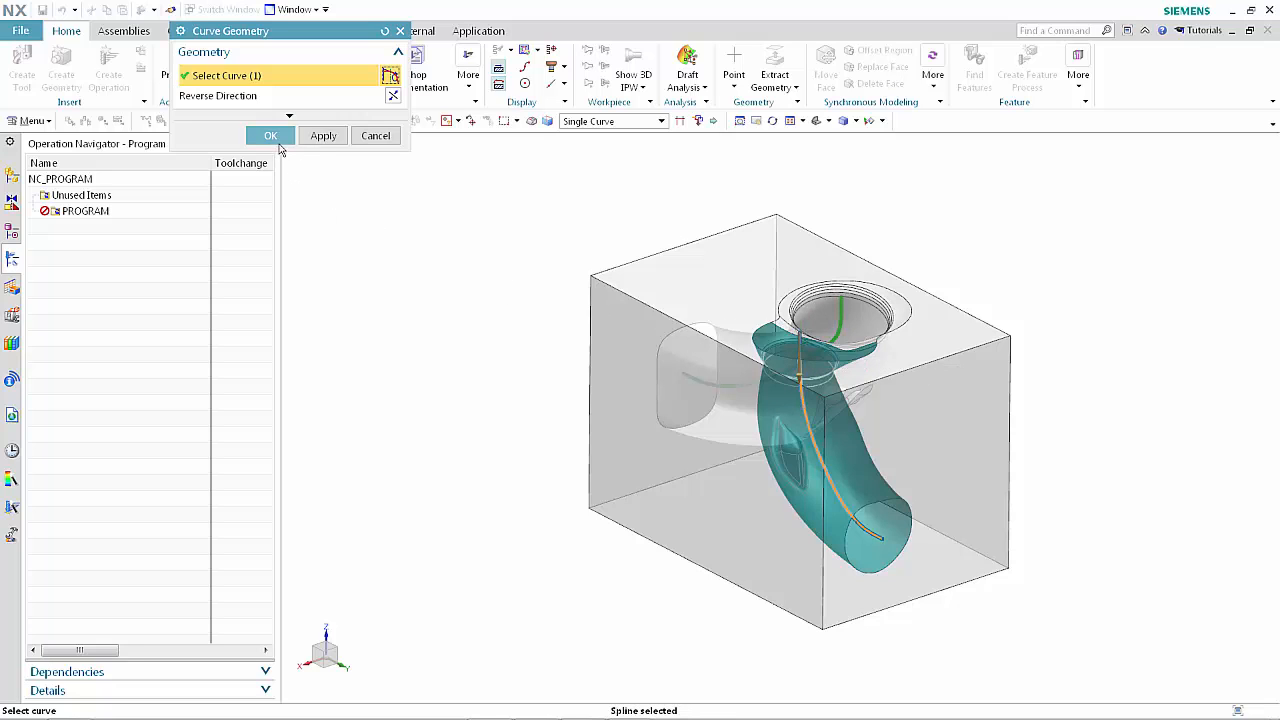
{"action": "left_click", "coordinate": [270, 135]}
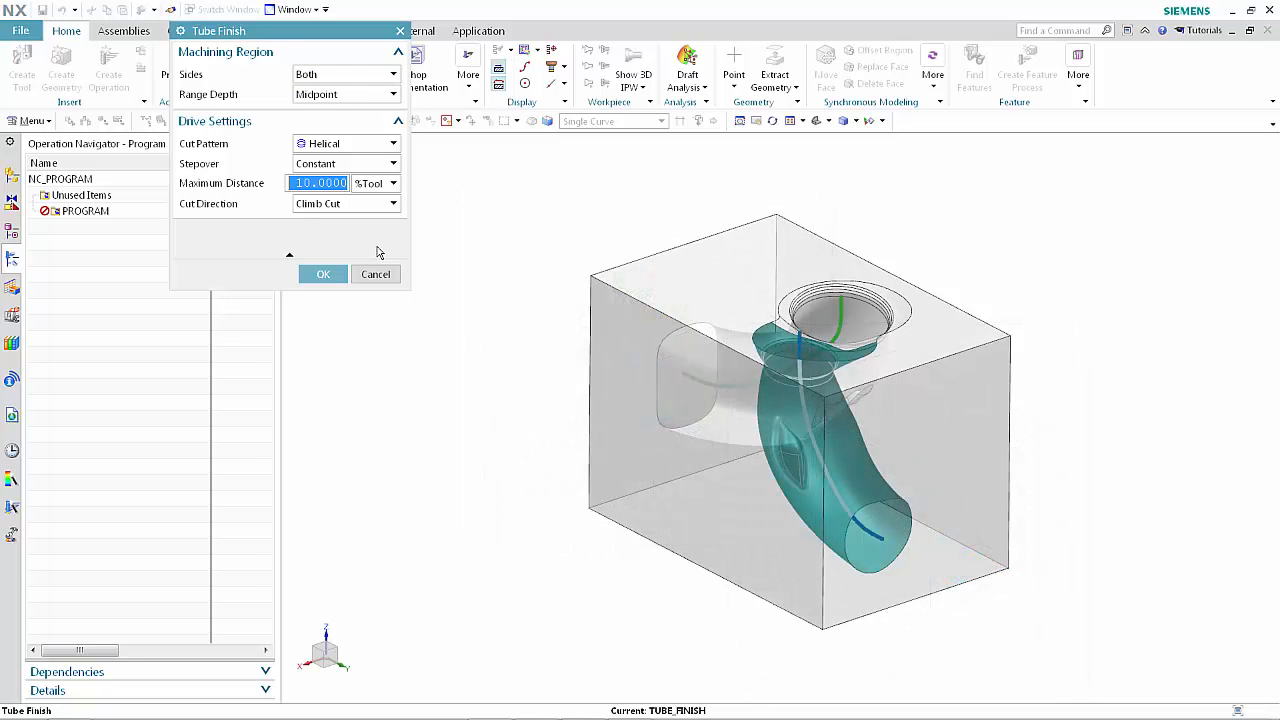
Enter 2 as the Maximum Distance (%Tool) for the helical tube finish drive.
{"action": "type", "text": "2"}
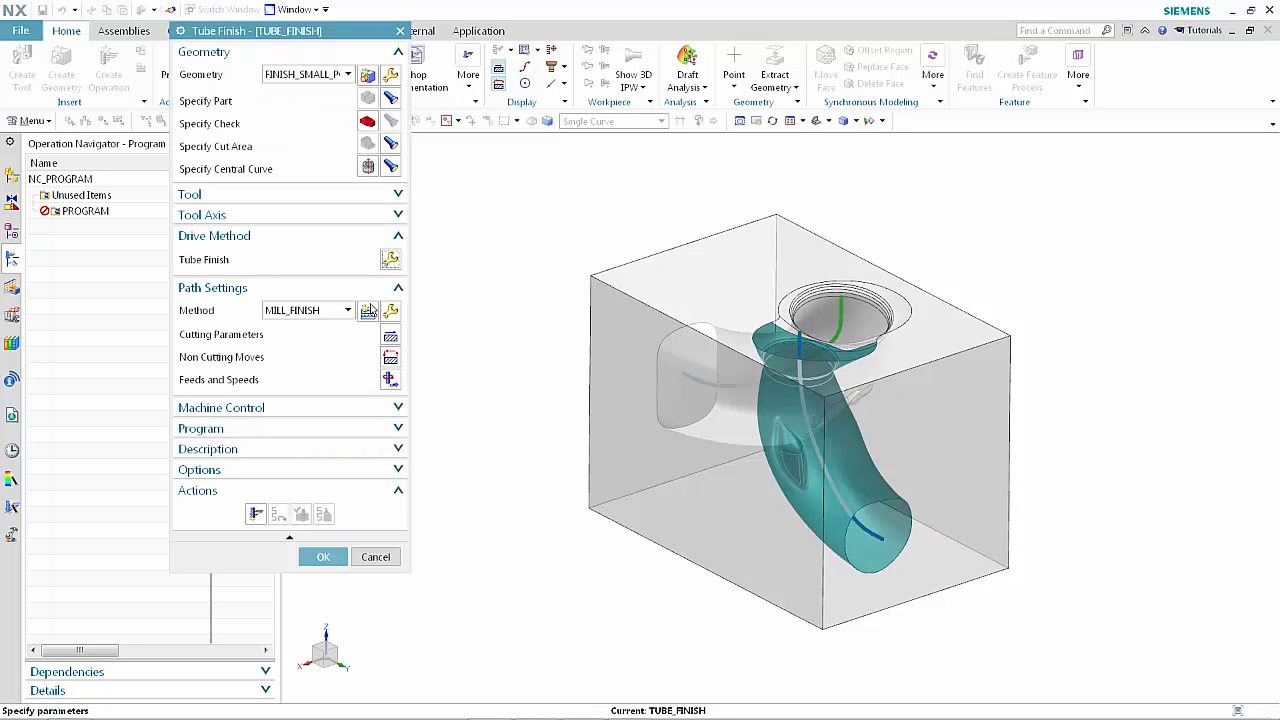
{"action": "left_click", "coordinate": [390, 335]}
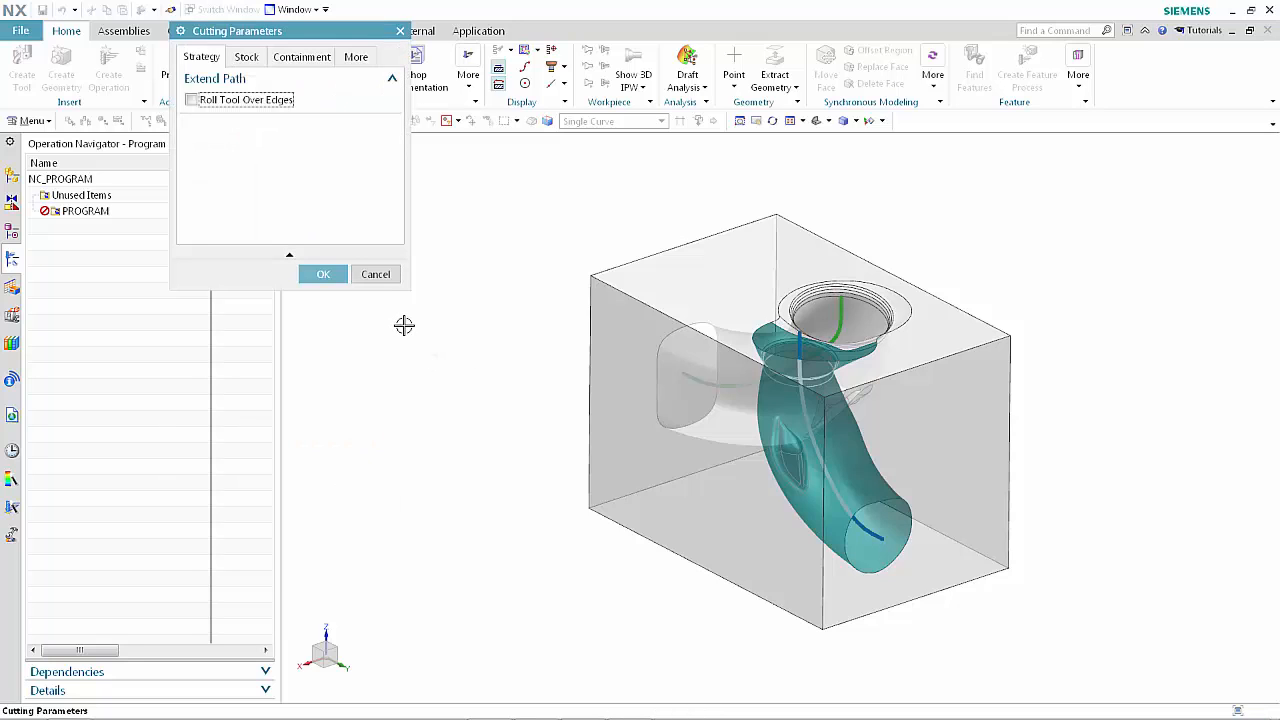
{"action": "mouse_move", "coordinate": [373, 199]}
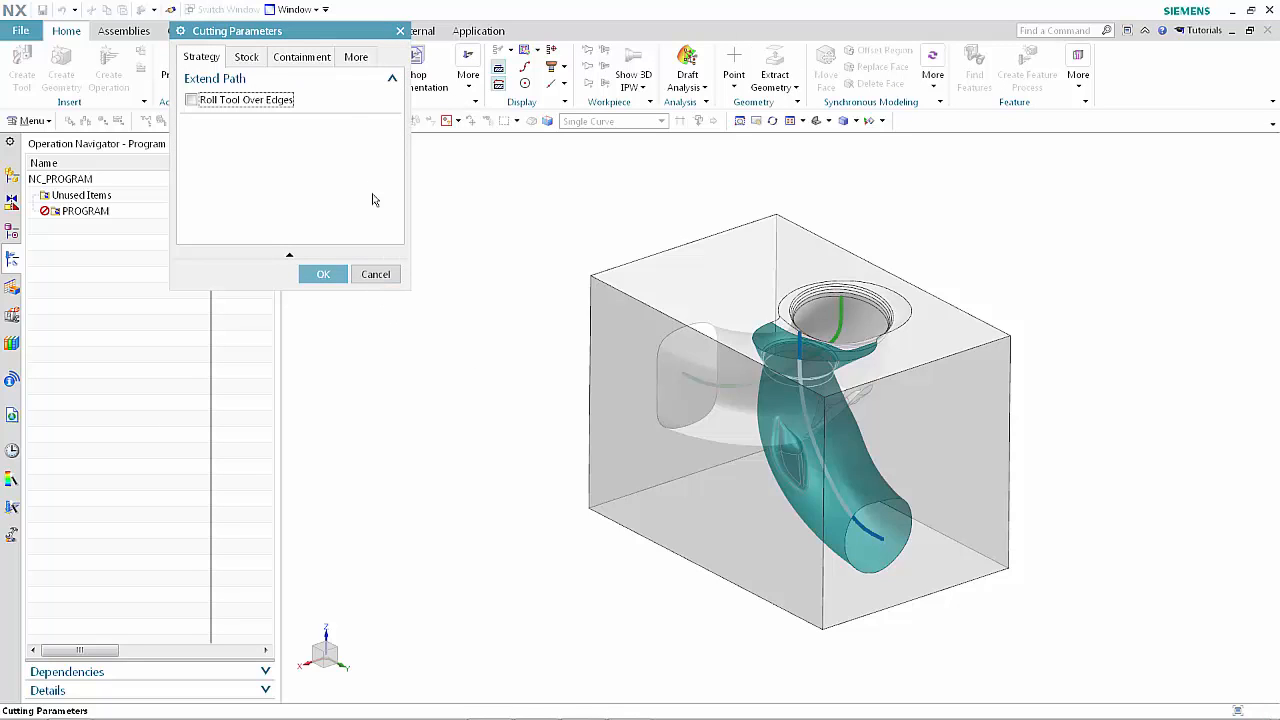
{"action": "left_click", "coordinate": [301, 56]}
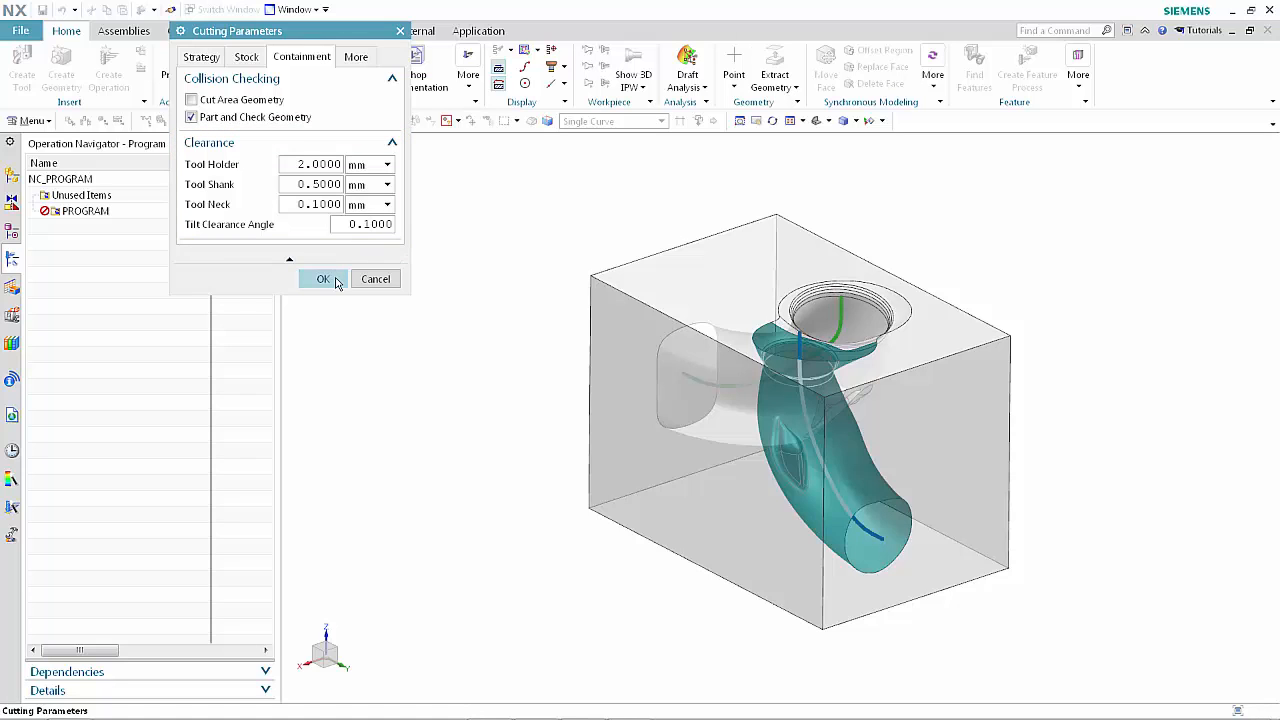
{"action": "left_click", "coordinate": [322, 279]}
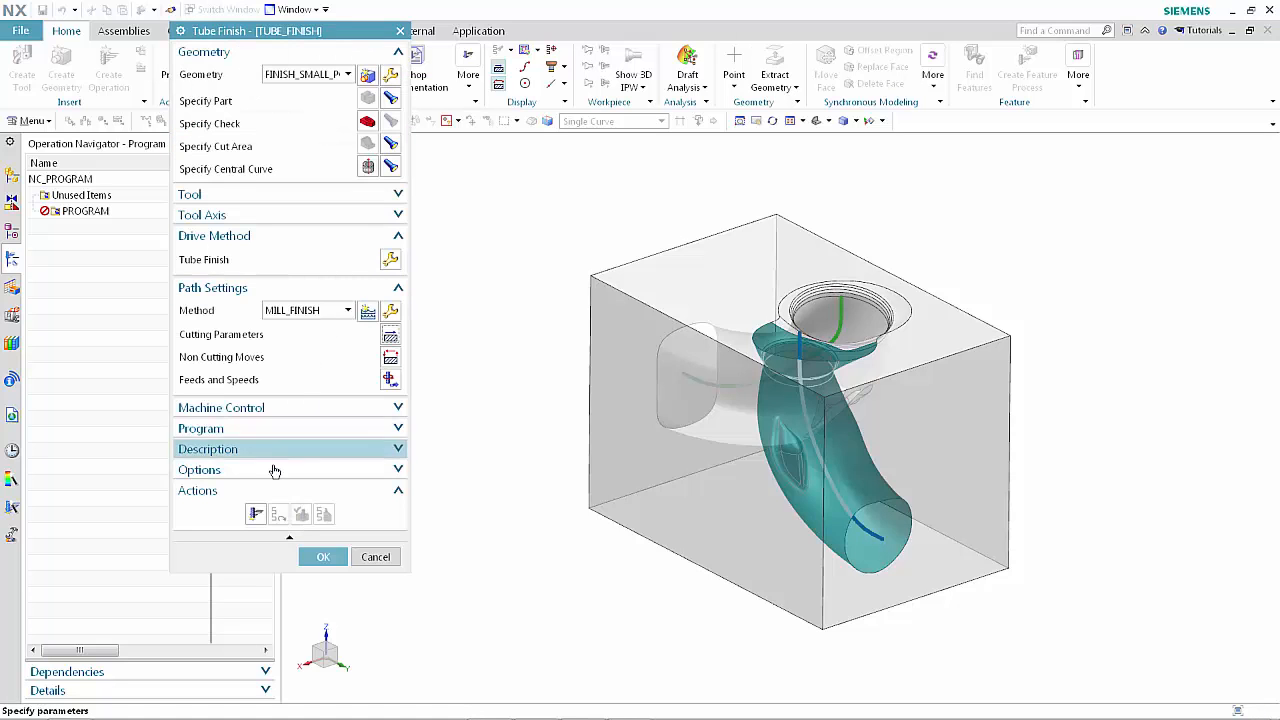
Generate the TUBE_FINISH tool path, then launch its Replay visualization.
{"action": "left_click", "coordinate": [255, 514]}
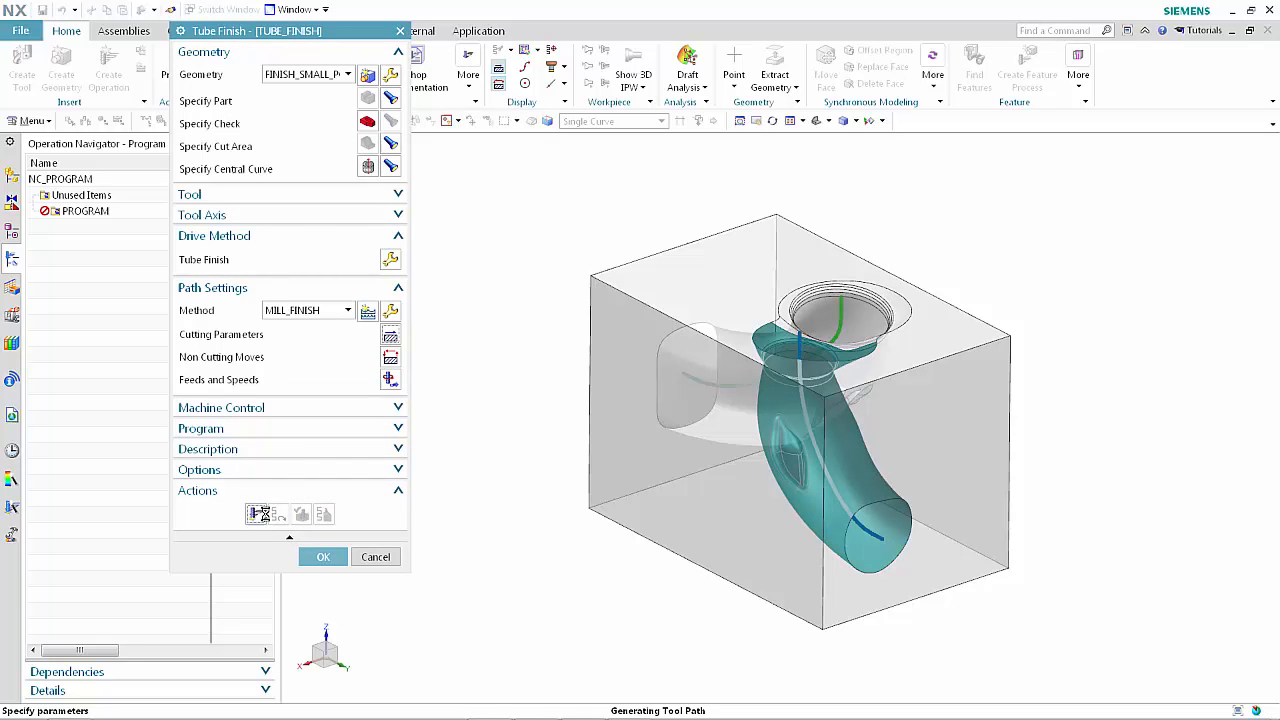
{"action": "left_click", "coordinate": [255, 513]}
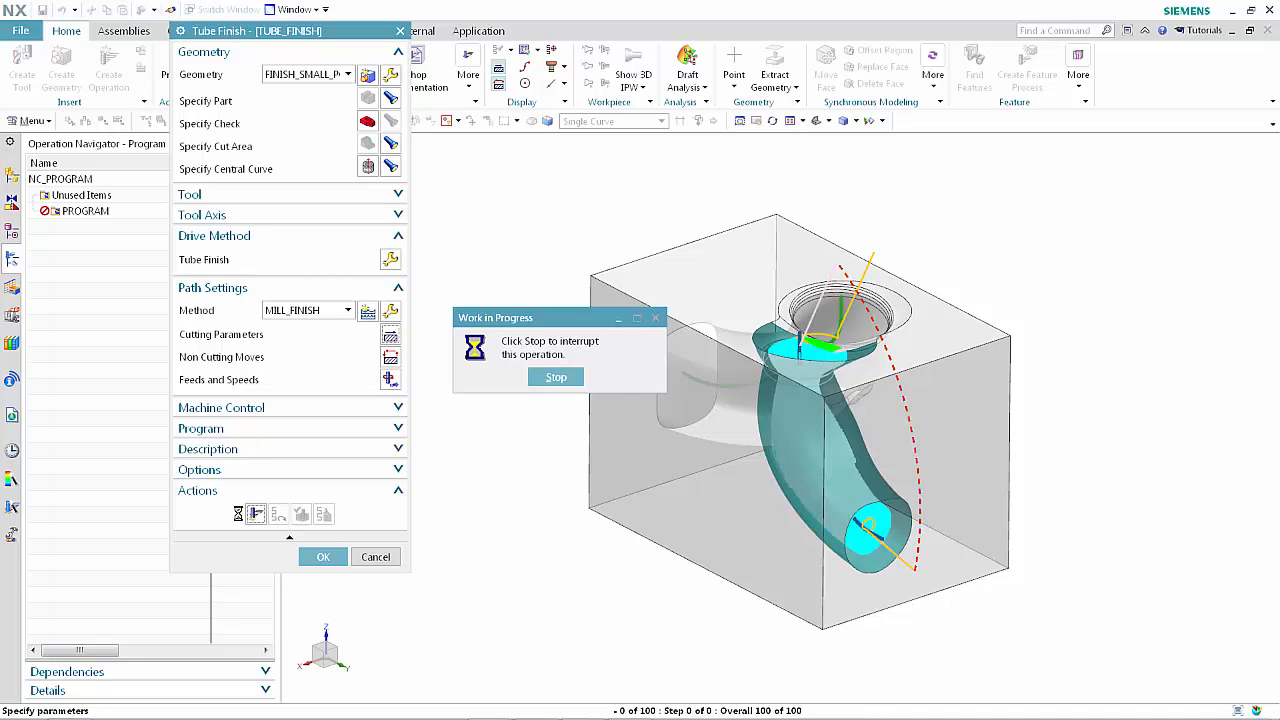
{"action": "left_click", "coordinate": [556, 377]}
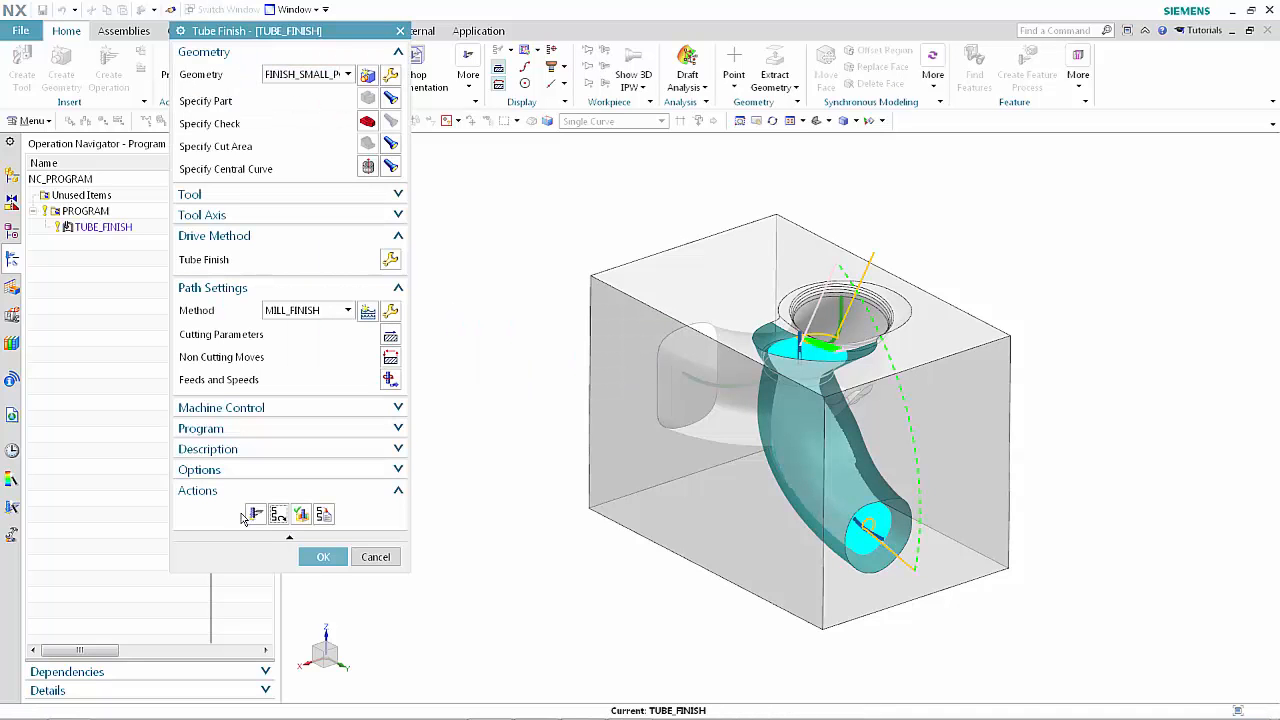
{"action": "left_click", "coordinate": [323, 556]}
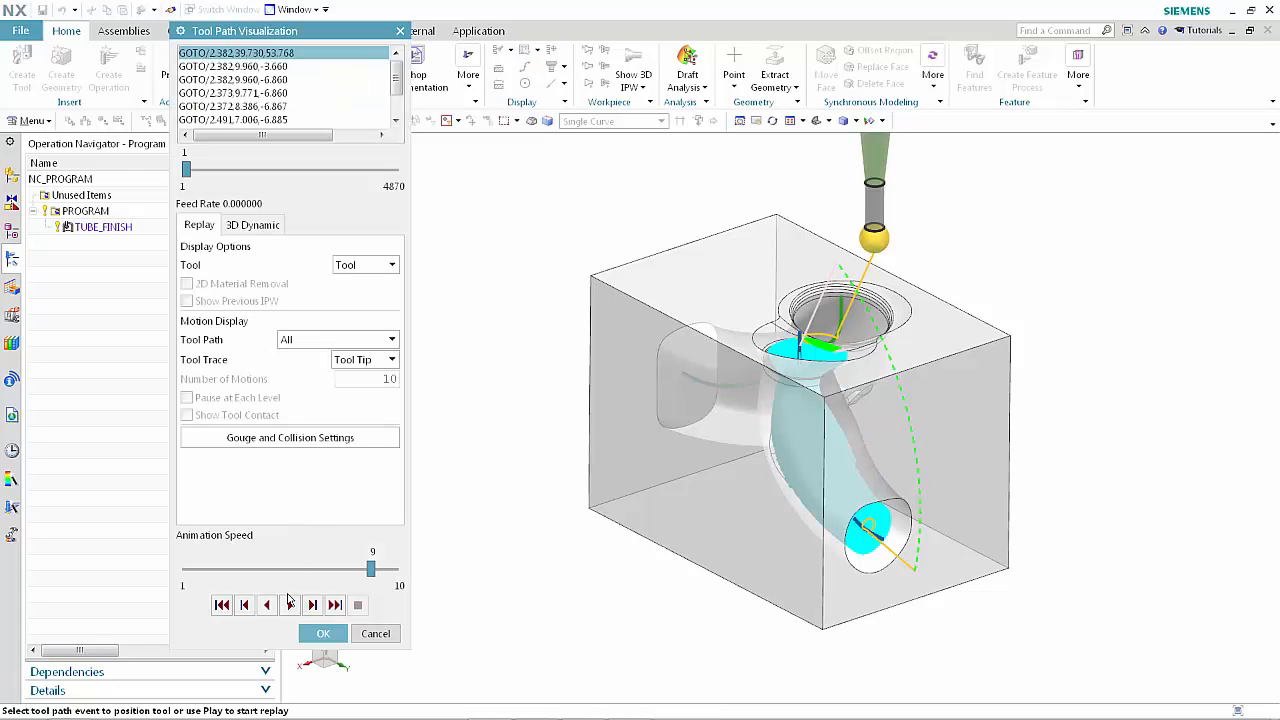
Play the tool motion through the port, close the replay, and accept TUBE_FINISH.
{"action": "left_click", "coordinate": [290, 605]}
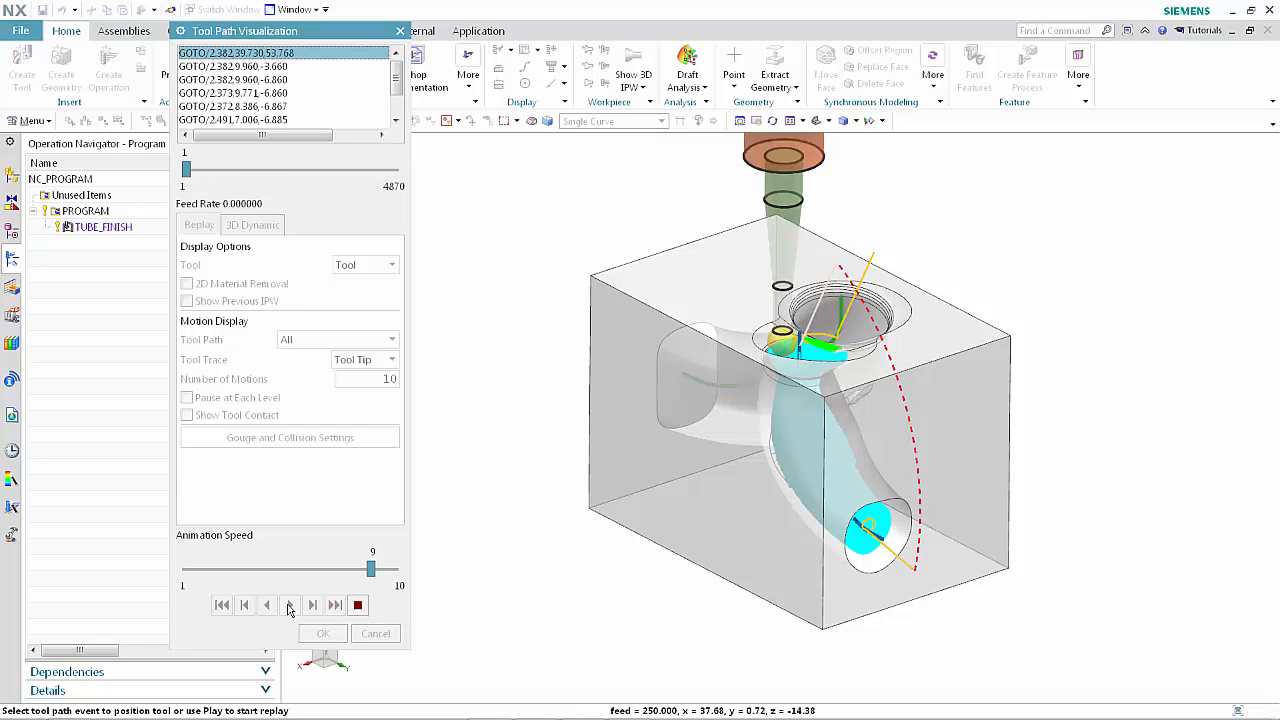
{"action": "left_click", "coordinate": [289, 605]}
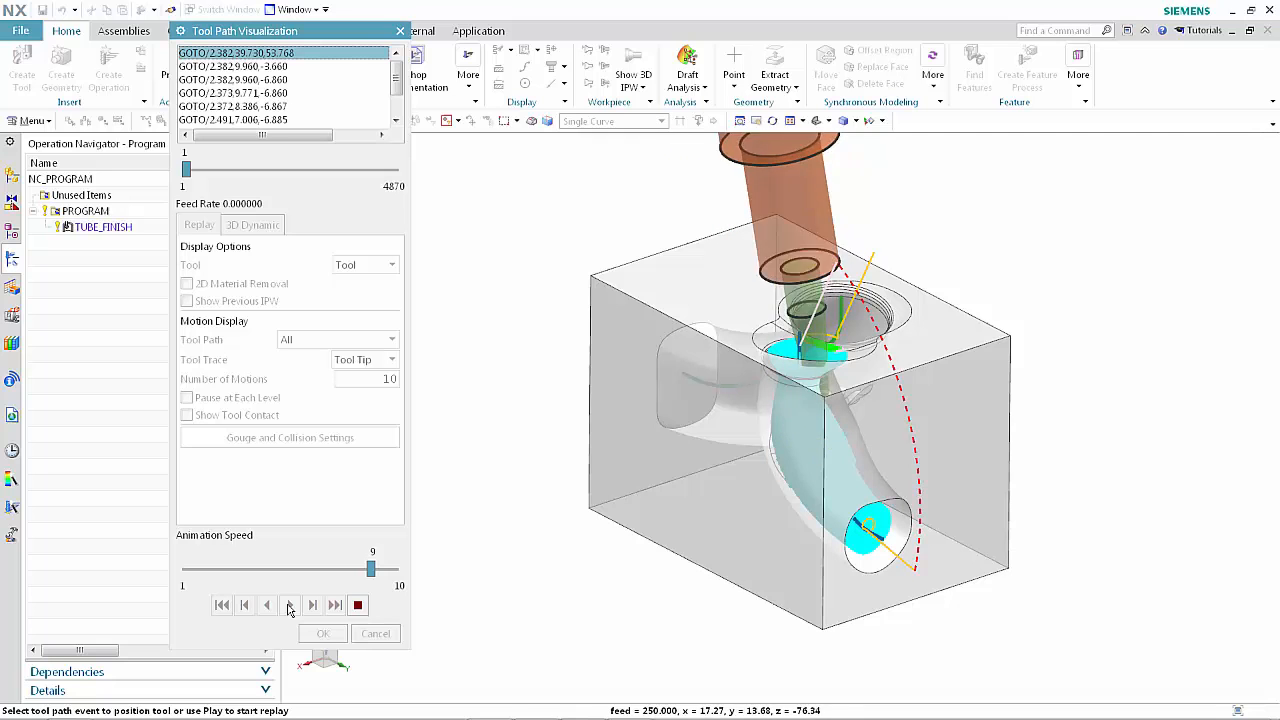
{"action": "left_click", "coordinate": [289, 605]}
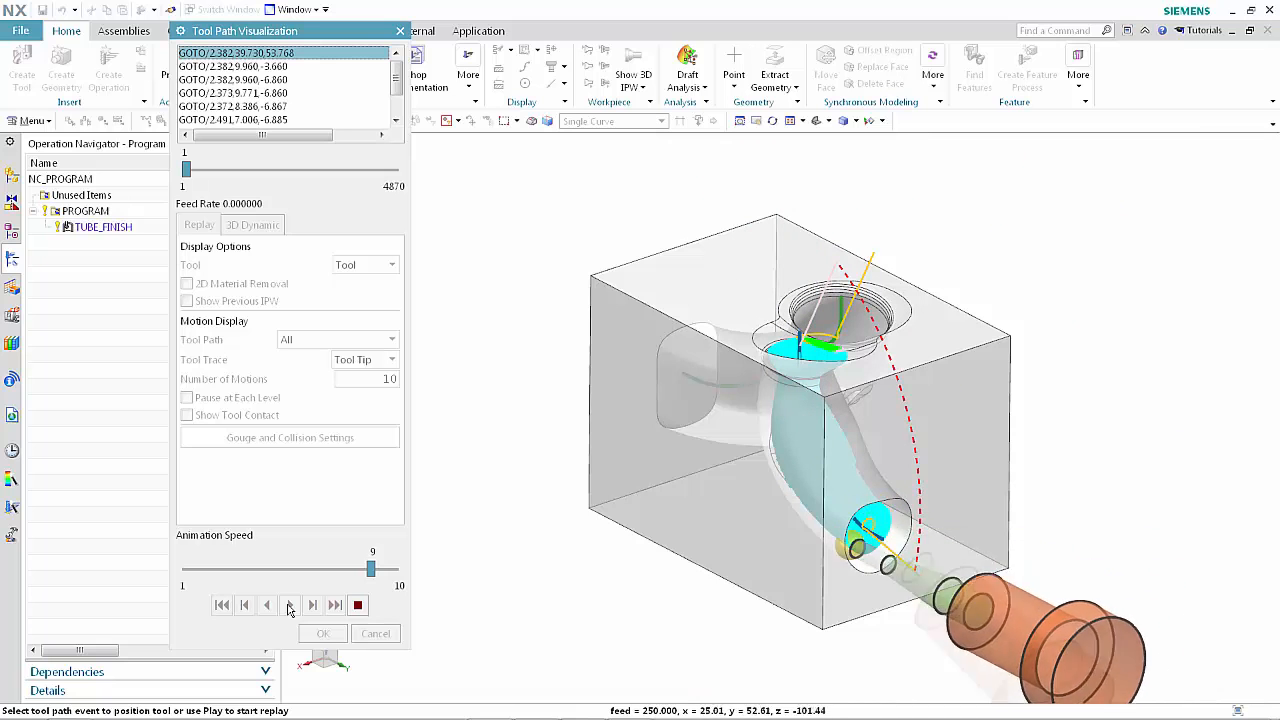
{"action": "left_click", "coordinate": [290, 606]}
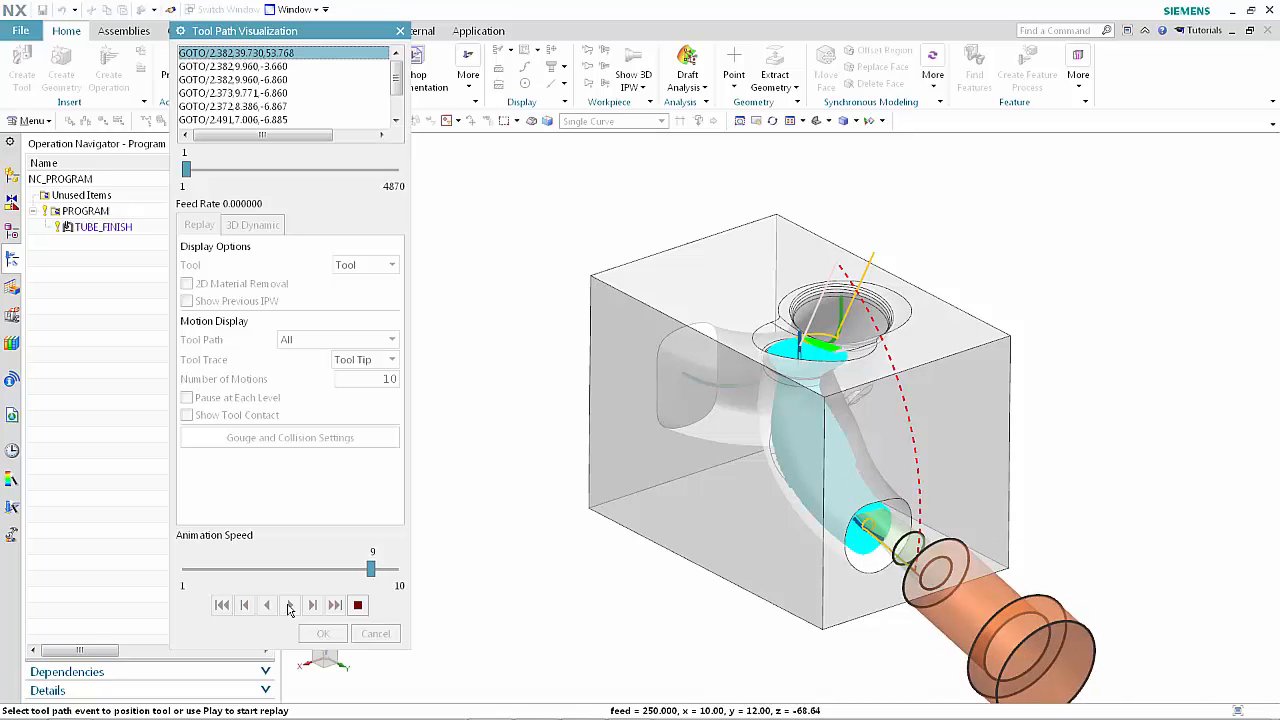
{"action": "left_click", "coordinate": [290, 605]}
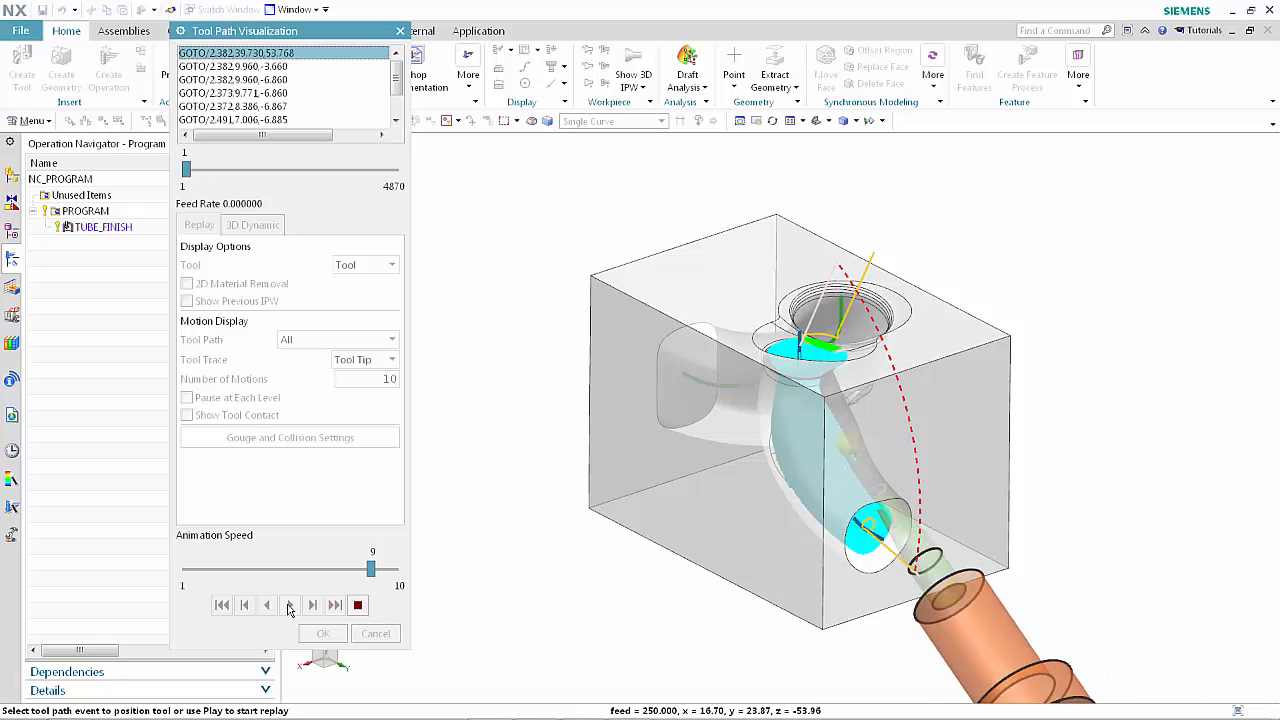
{"action": "left_click", "coordinate": [290, 605]}
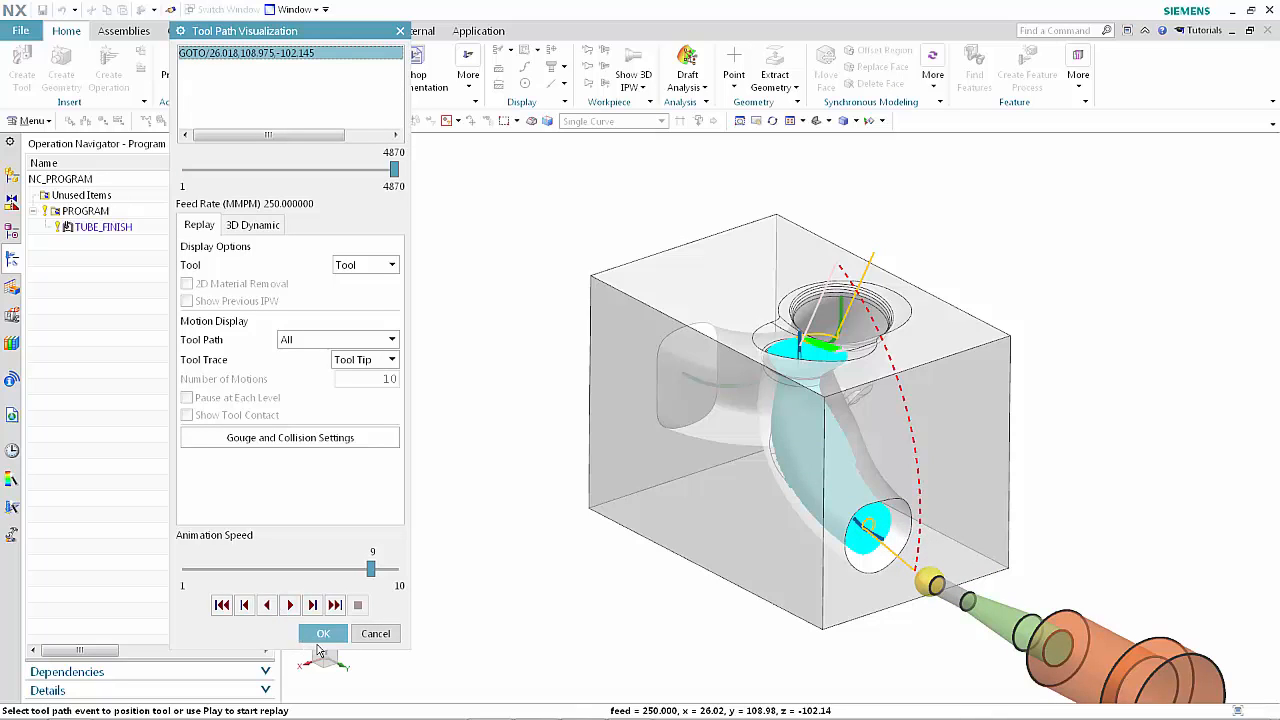
{"action": "left_click", "coordinate": [322, 633]}
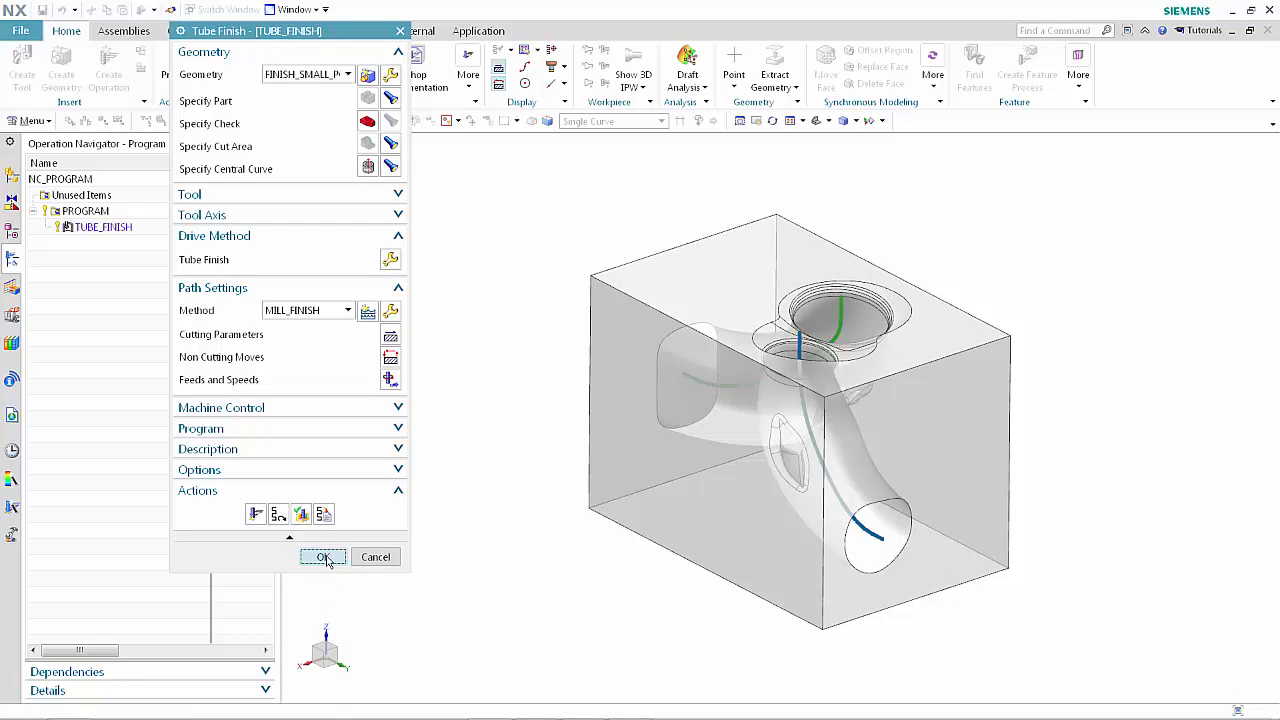
{"action": "left_click", "coordinate": [322, 556]}
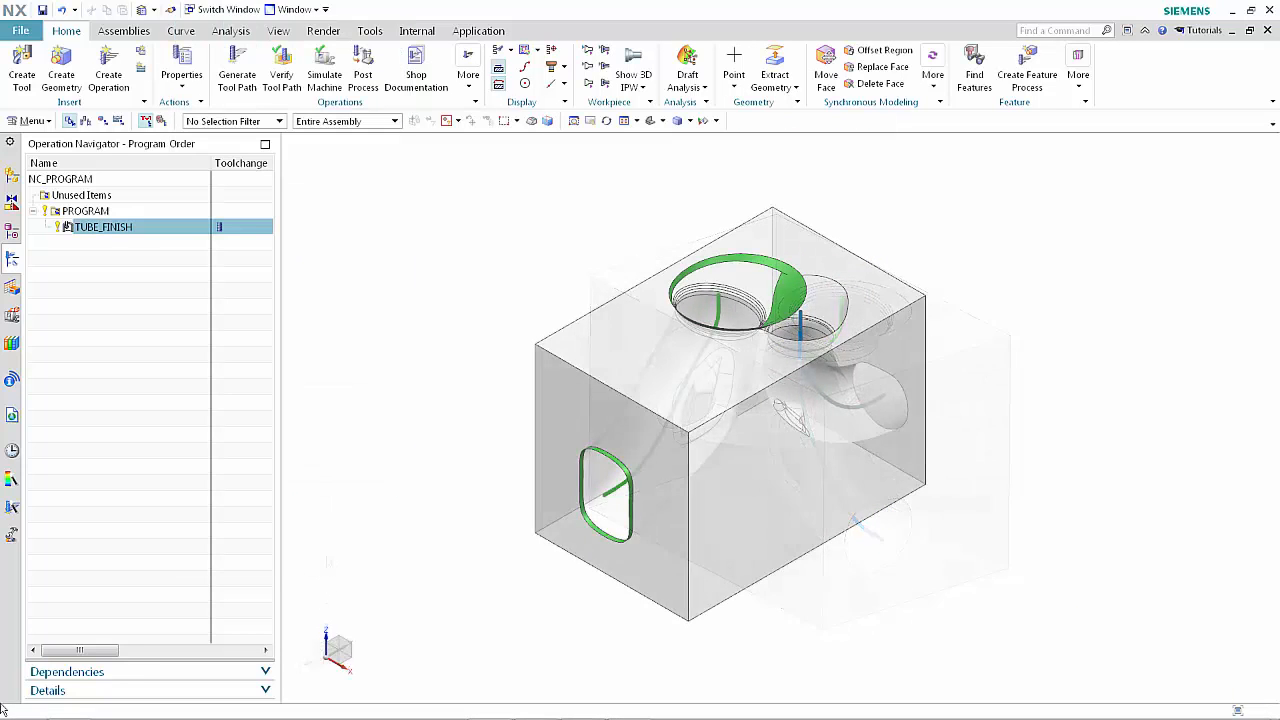